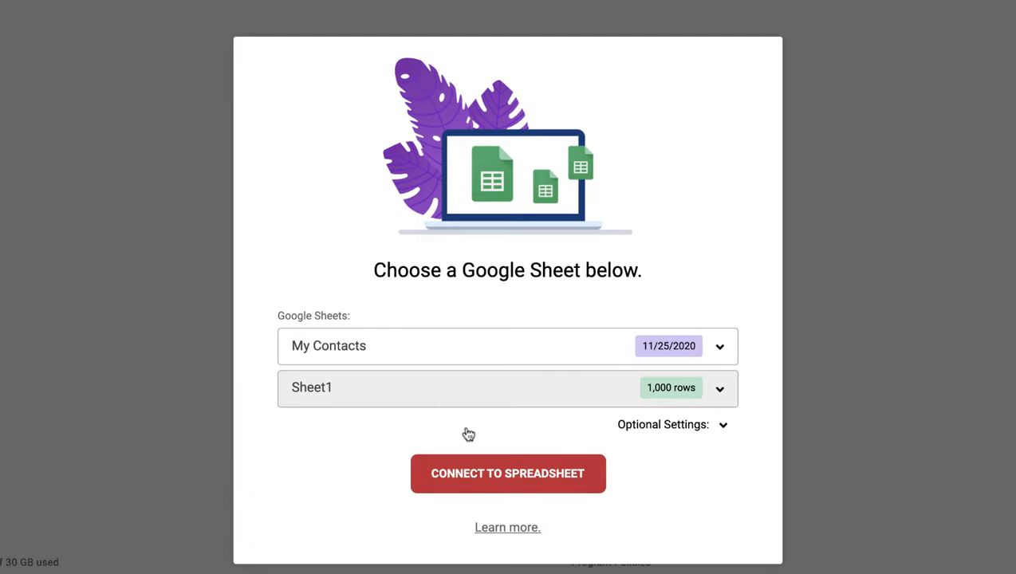
# Connect the My Contacts / Sheet1 spreadsheet, addressing a new message to the 100-recipient list alias.
pyautogui.click(507, 472)
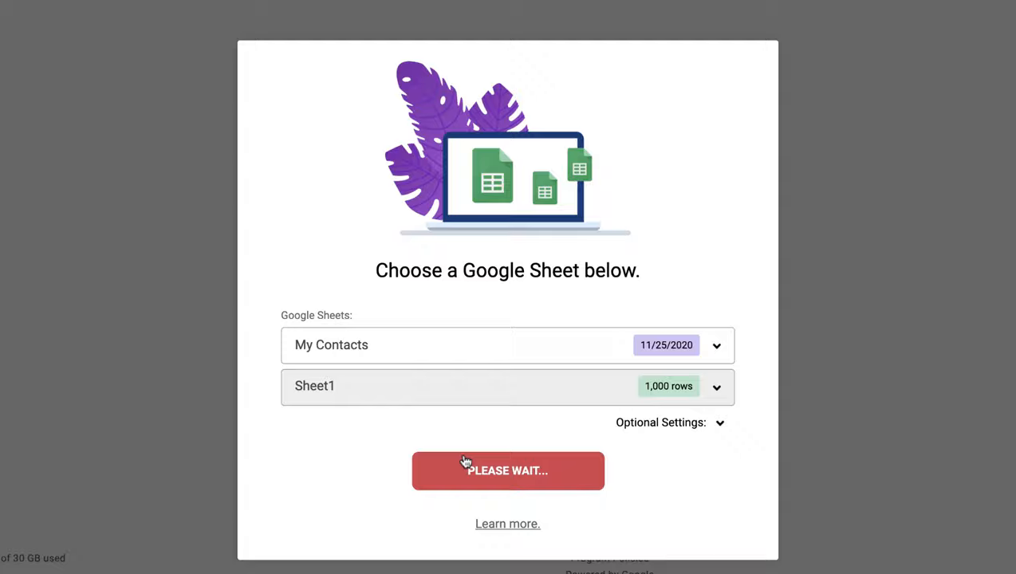
pyautogui.click(507, 470)
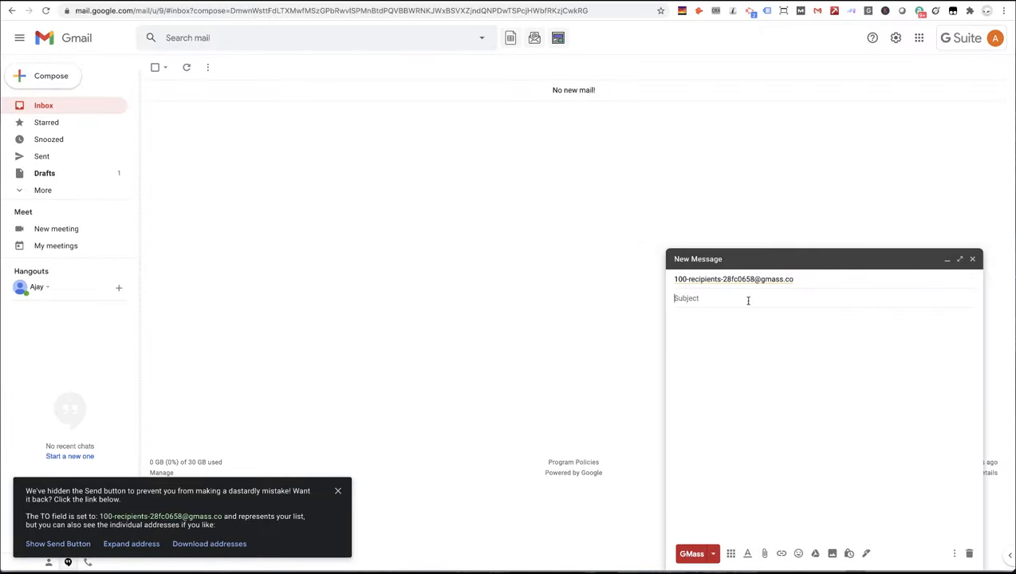
# Write subject 'Let's do business together, {FirstName}' and a 'Hey there {FirstName}' meeting-request body signed Ajay.
pyautogui.write("Let's do business together, {FirstName")
pyautogui.click(825, 424)
pyautogui.write('Hey t')
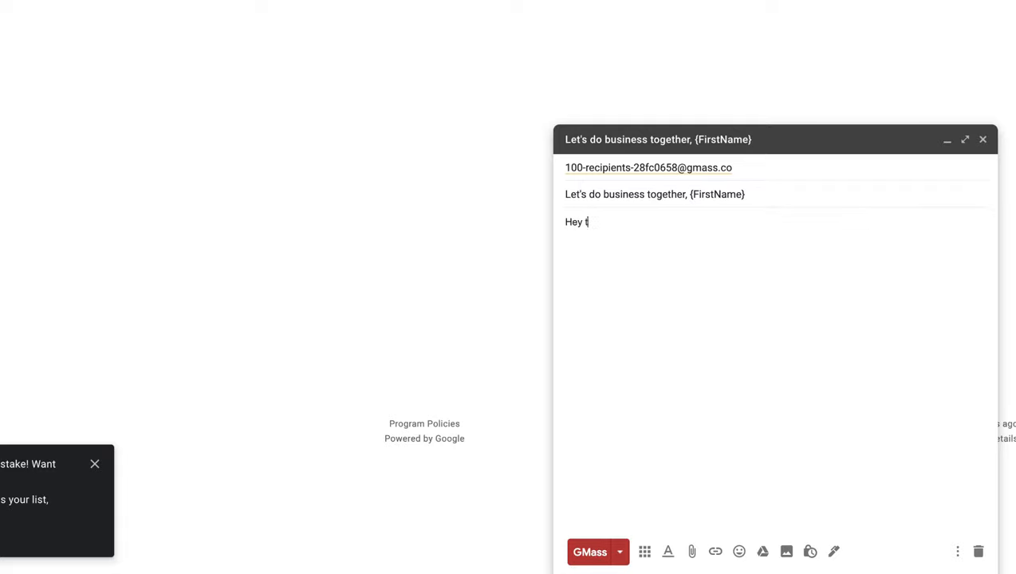
pyautogui.write('here {FirstName}')
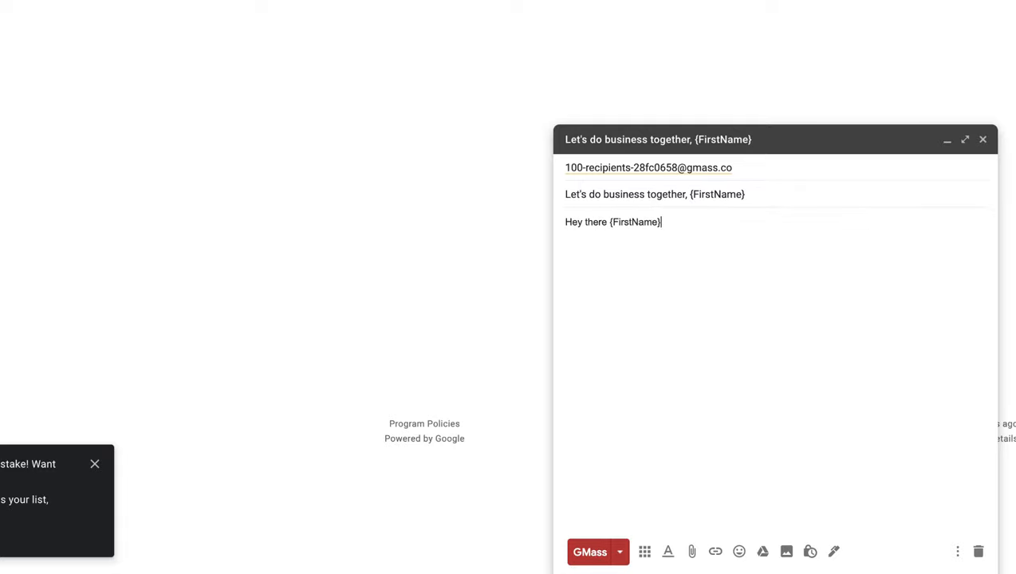
pyautogui.write(',')
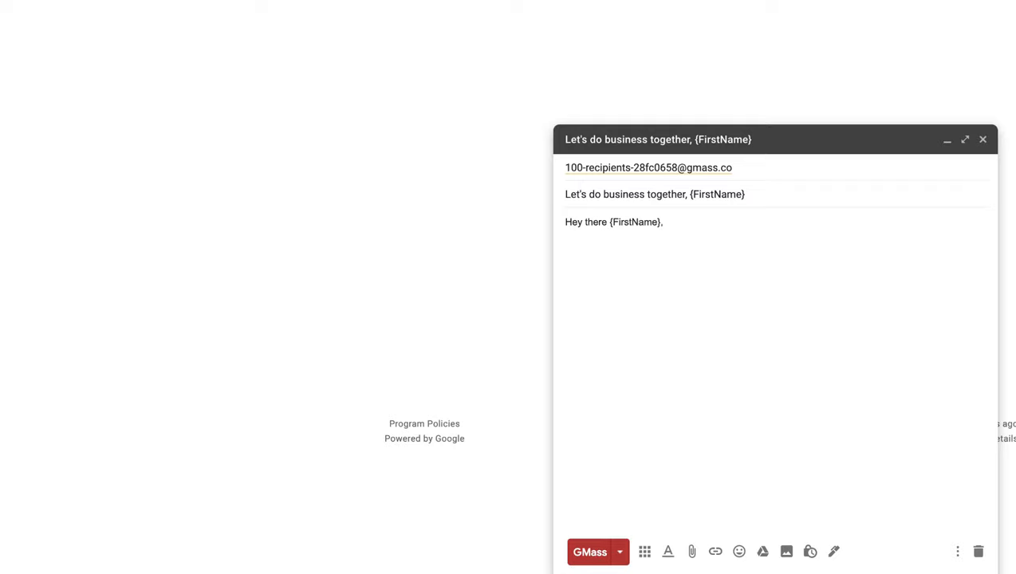
pyautogui.write('Both of our companies are awesome, so we should do business together. When can we meet?')
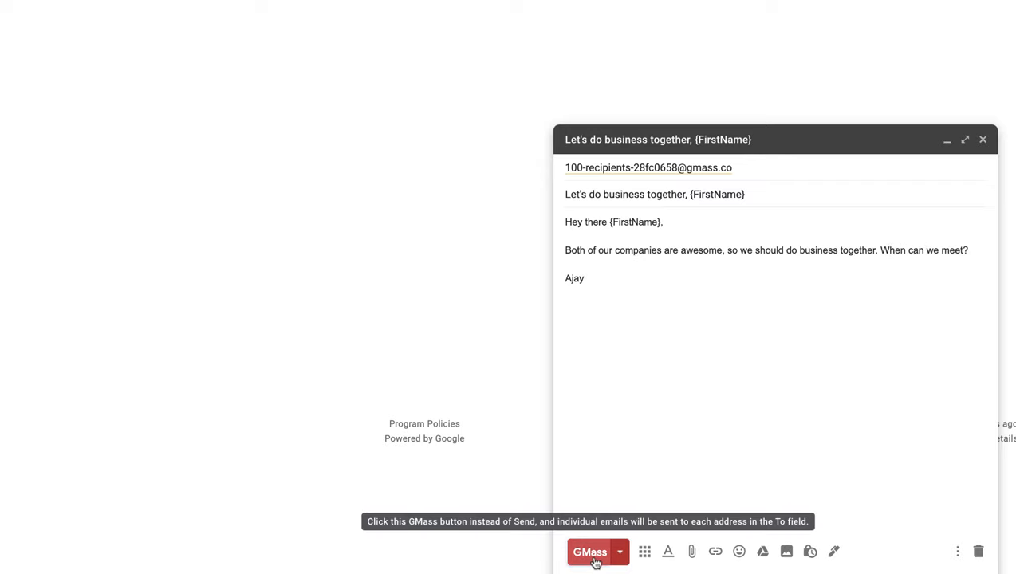
# Send the campaign via the GMass button and confirm 'Send it!' for the large recipient list.
pyautogui.click(590, 552)
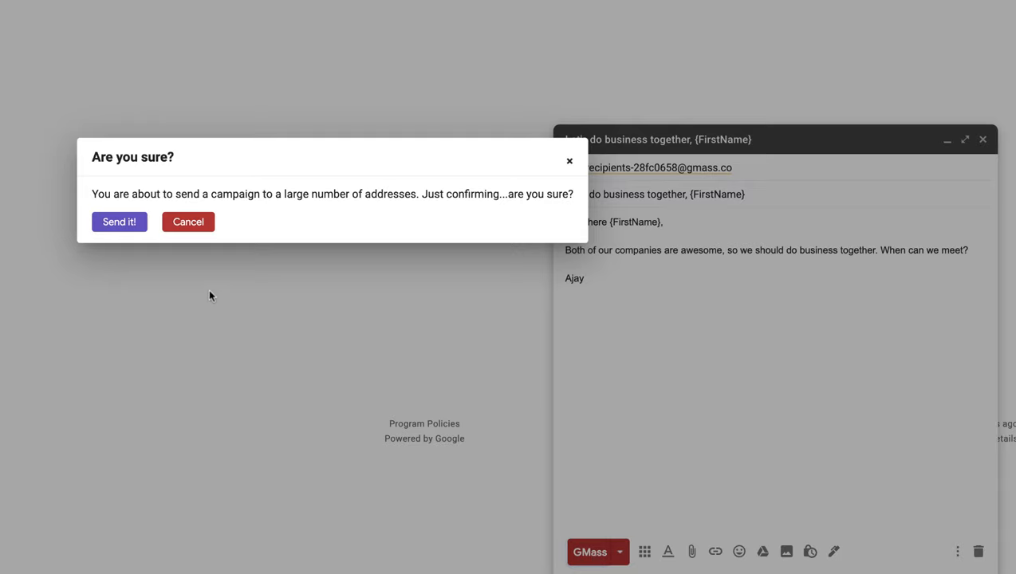
pyautogui.click(118, 222)
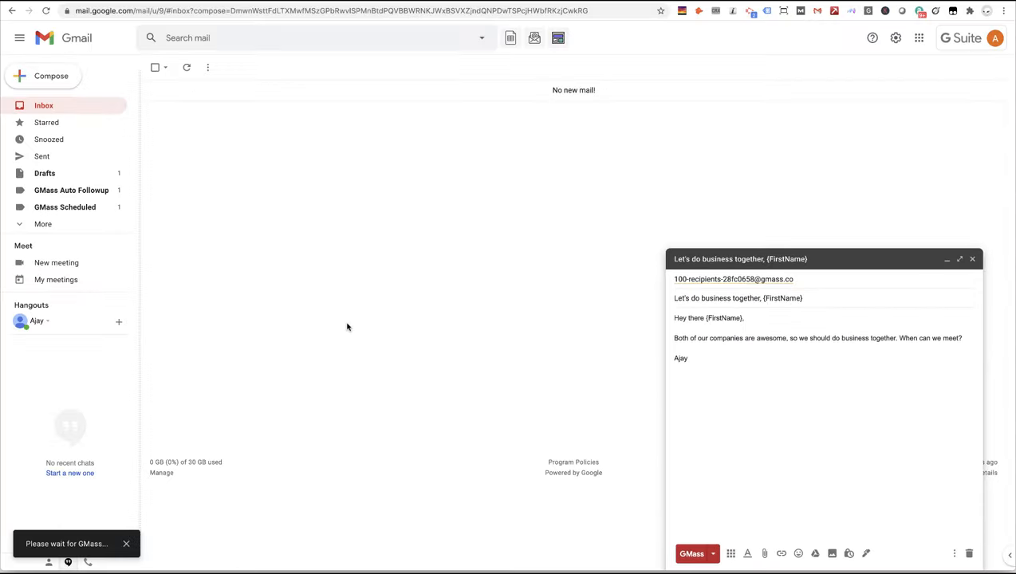
pyautogui.click(692, 553)
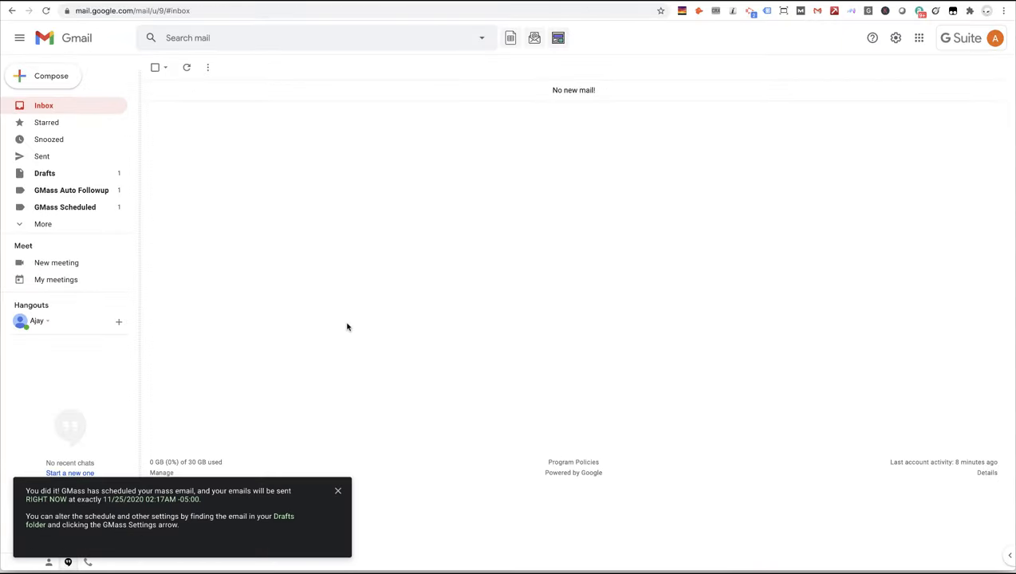